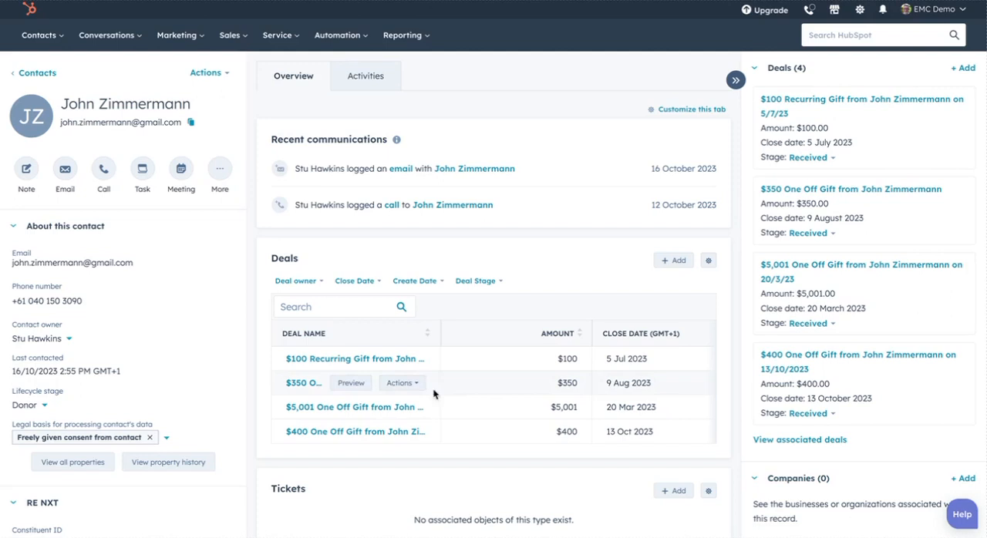
scroll(down, 3)
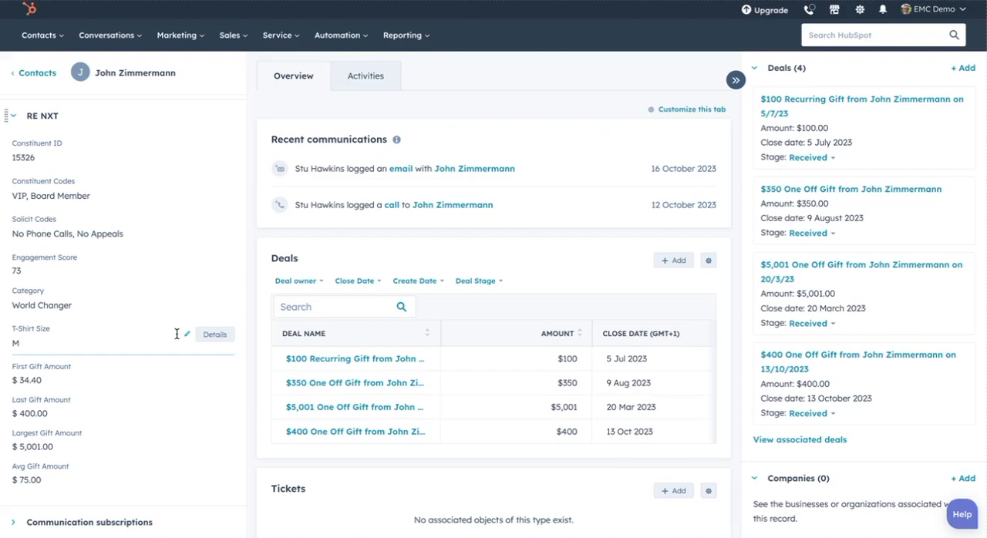
click(351, 407)
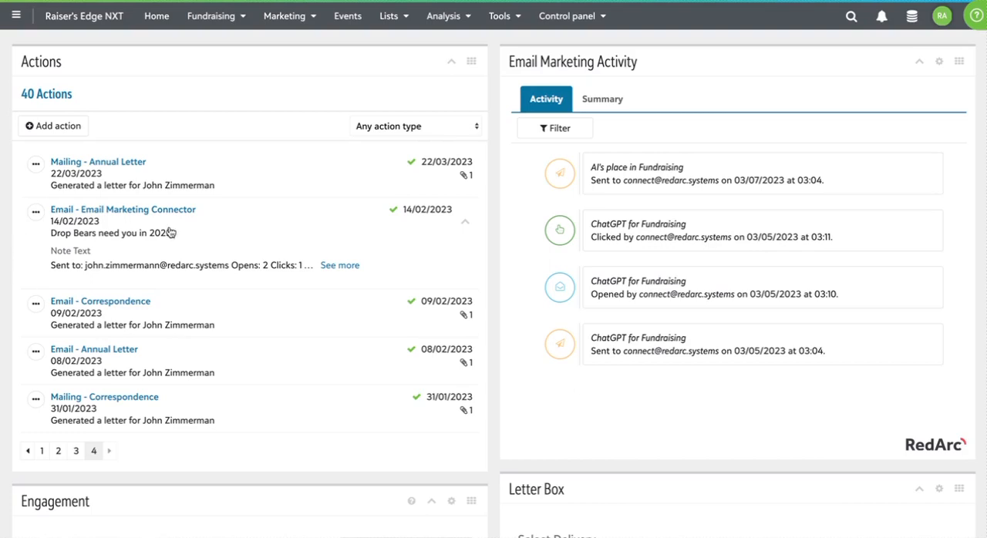
mouse_move(229, 240)
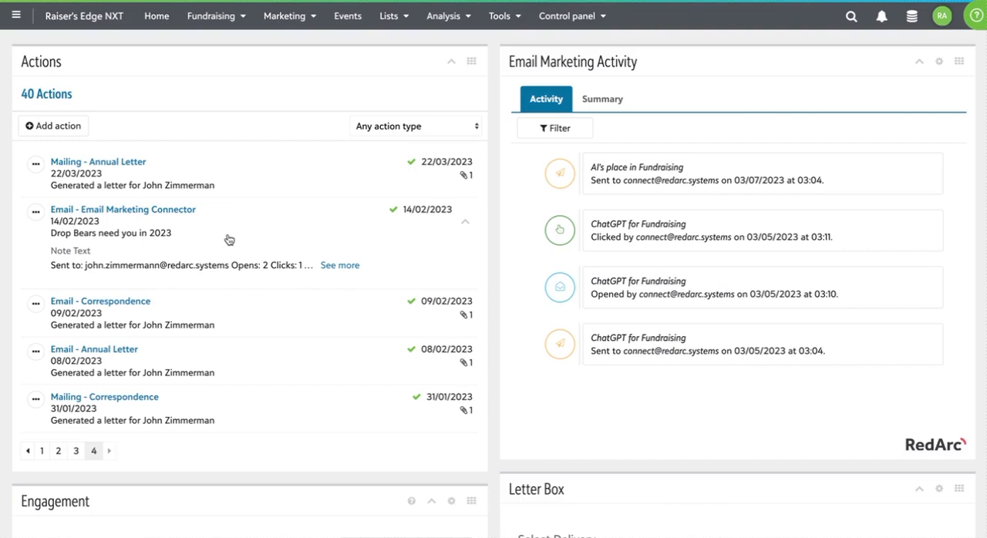
mouse_move(518, 9)
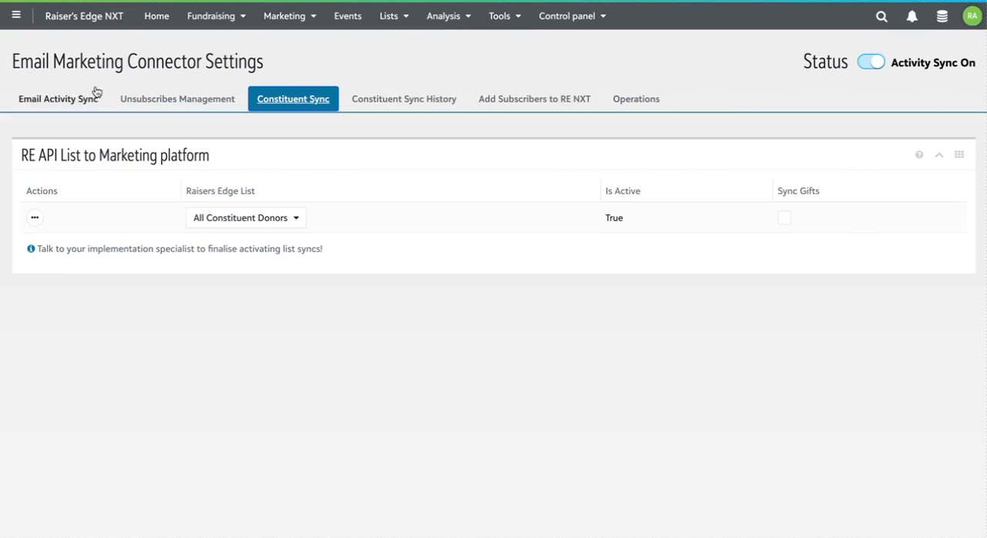
click(58, 99)
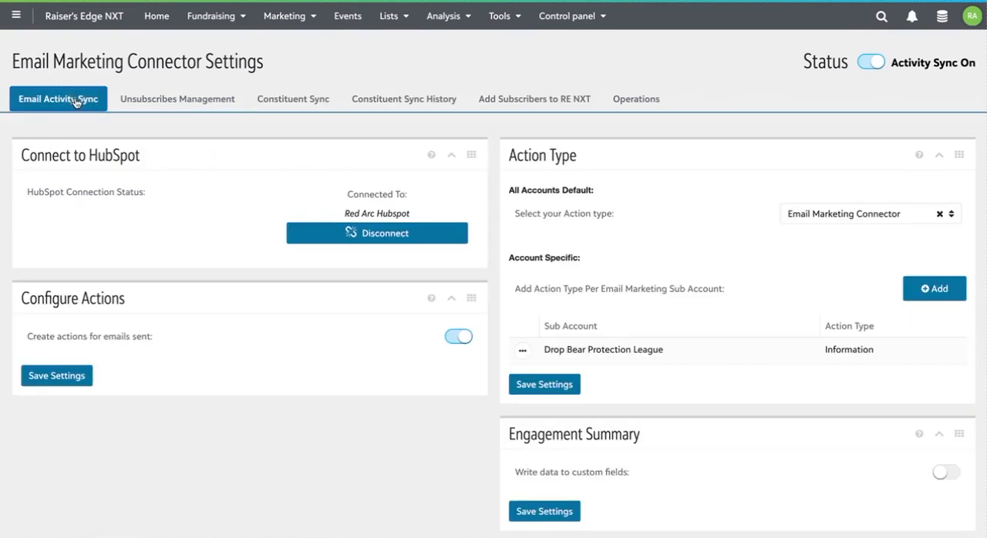
mouse_move(142, 105)
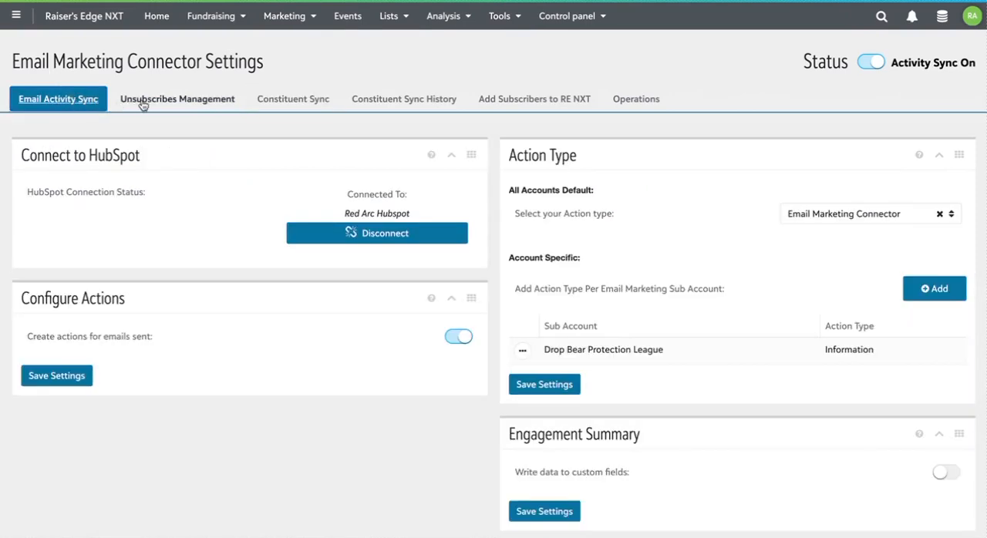
click(176, 99)
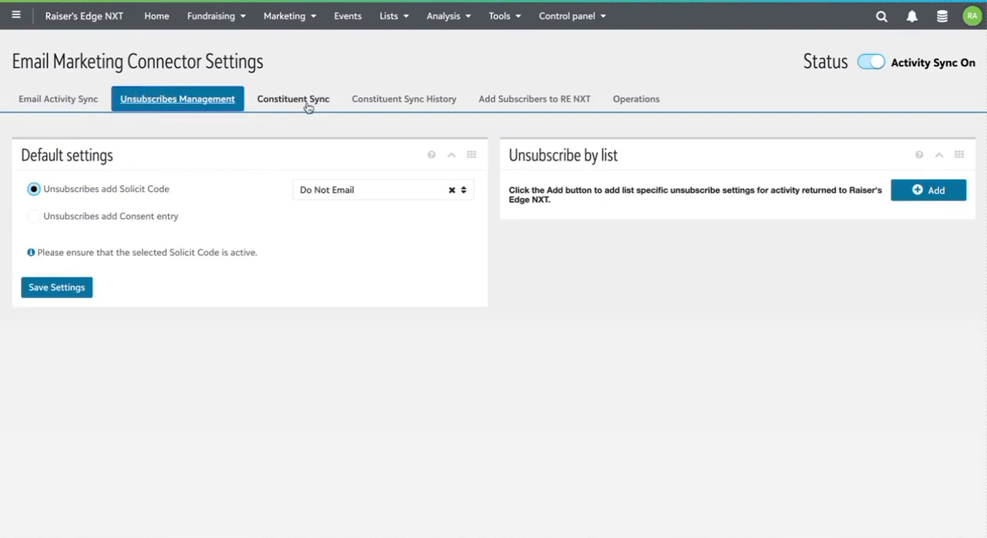
click(293, 99)
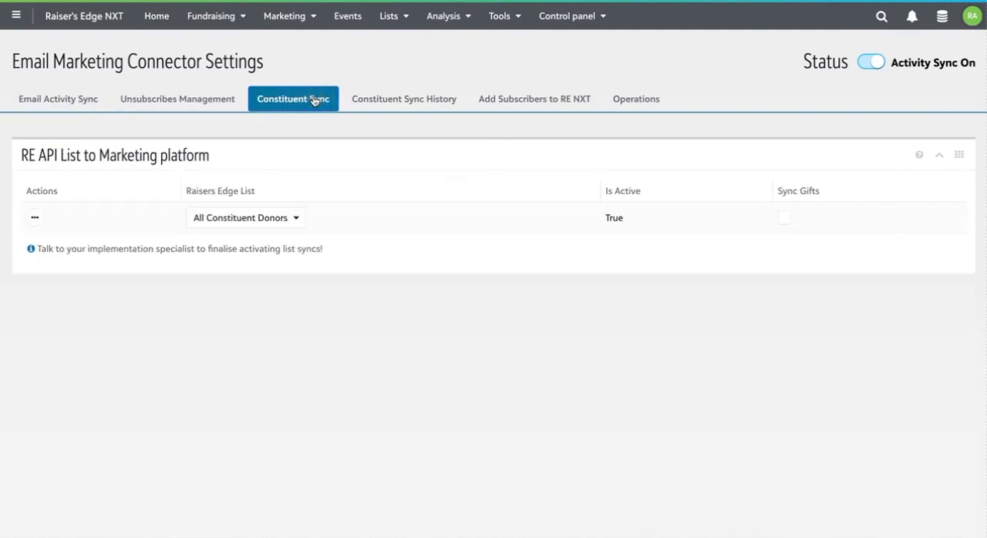